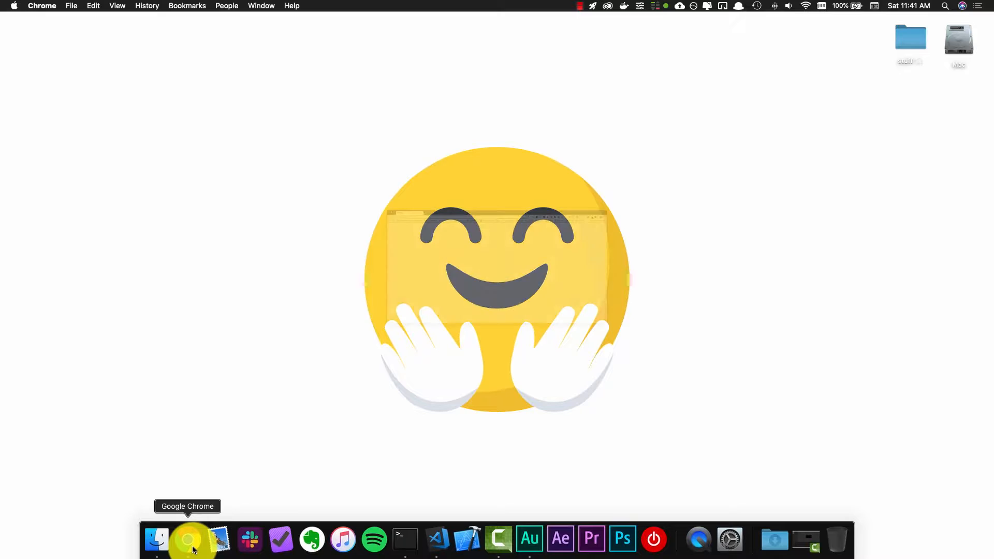
- Bring Google Chrome forward from the Dock, showing the Raspberry Pi home page
click(187, 539)
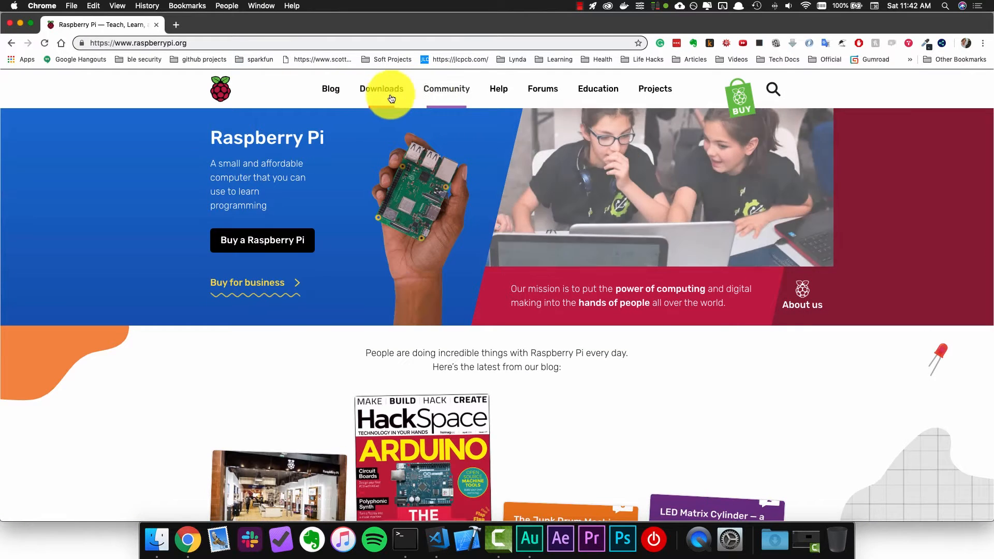
- Browse the Raspberry Pi Downloads page's OS images, then open the Raspbian page
click(381, 89)
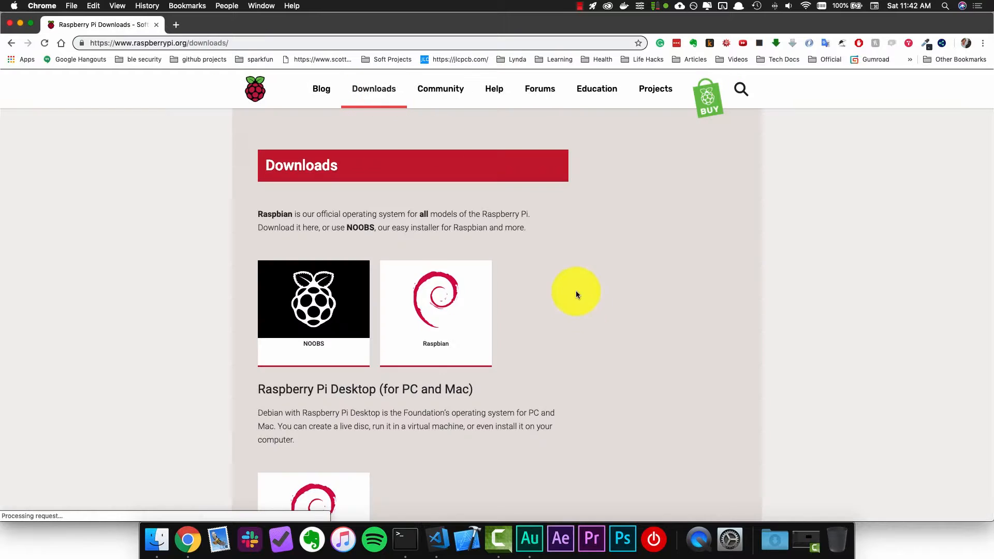
scroll(down, 3)
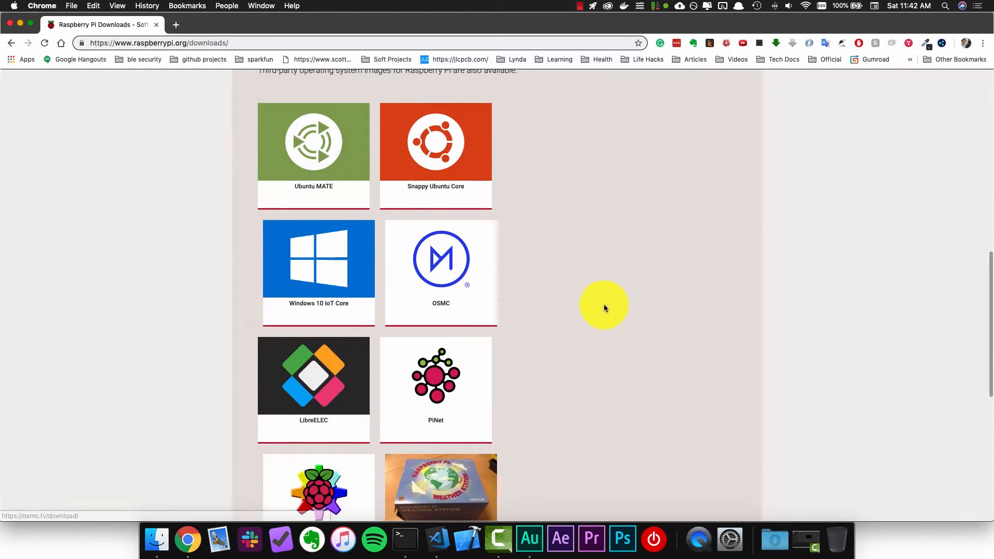
mouse_move(544, 224)
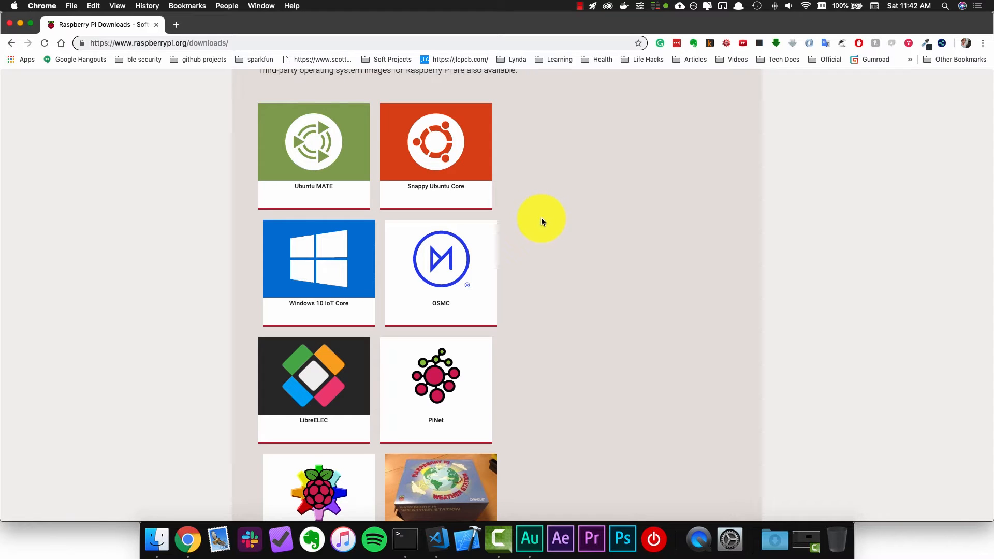
mouse_move(355, 472)
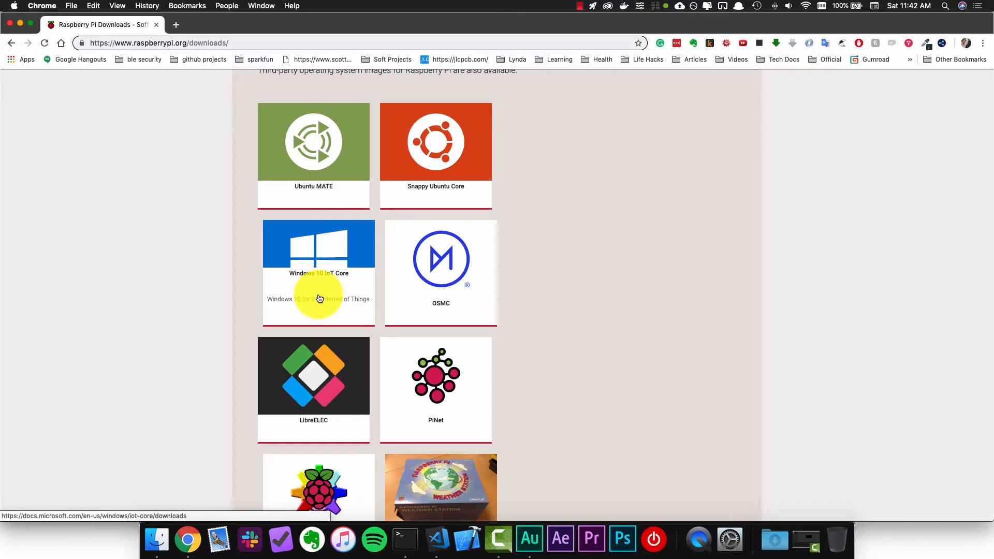
scroll(down, 3)
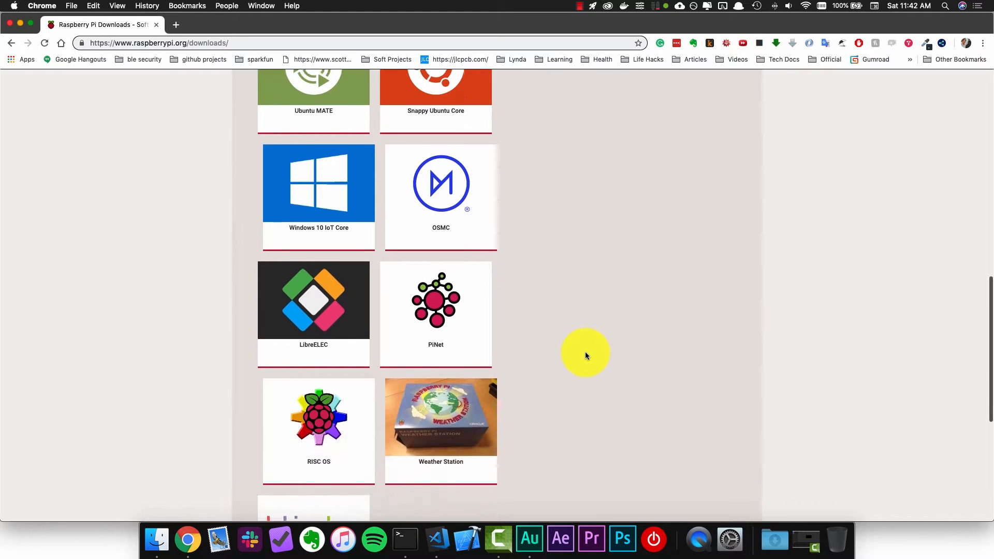
scroll(down, 3)
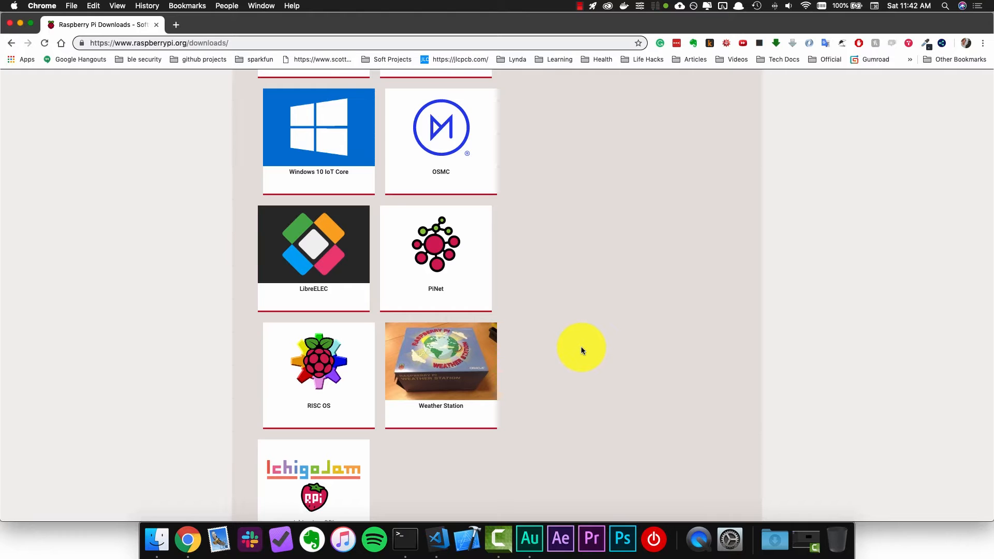
scroll(up, 3)
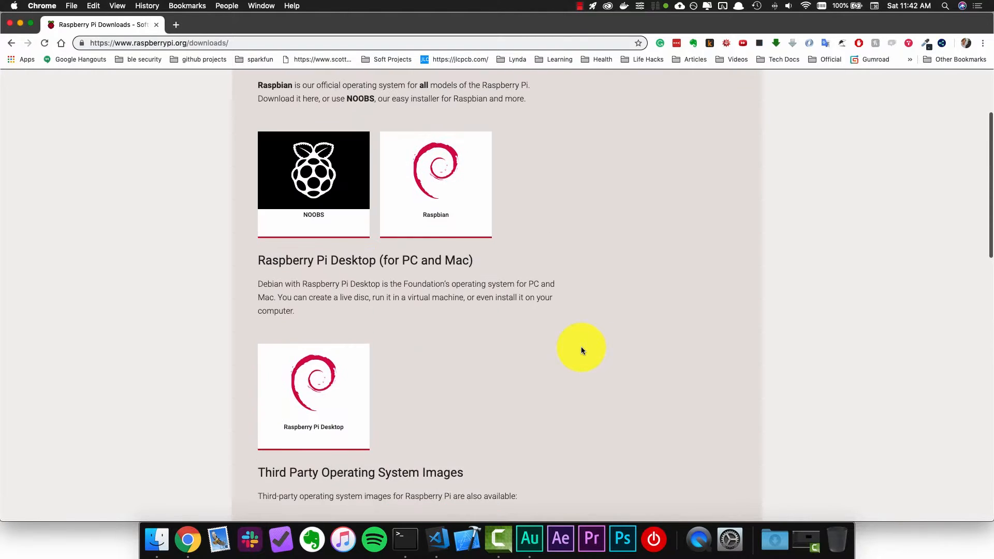
scroll(up, 3)
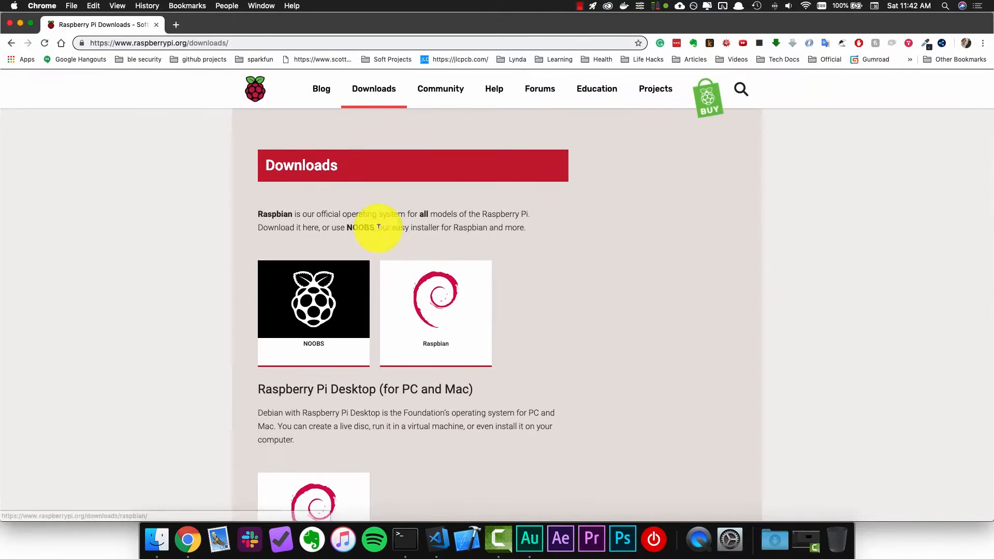
mouse_move(319, 211)
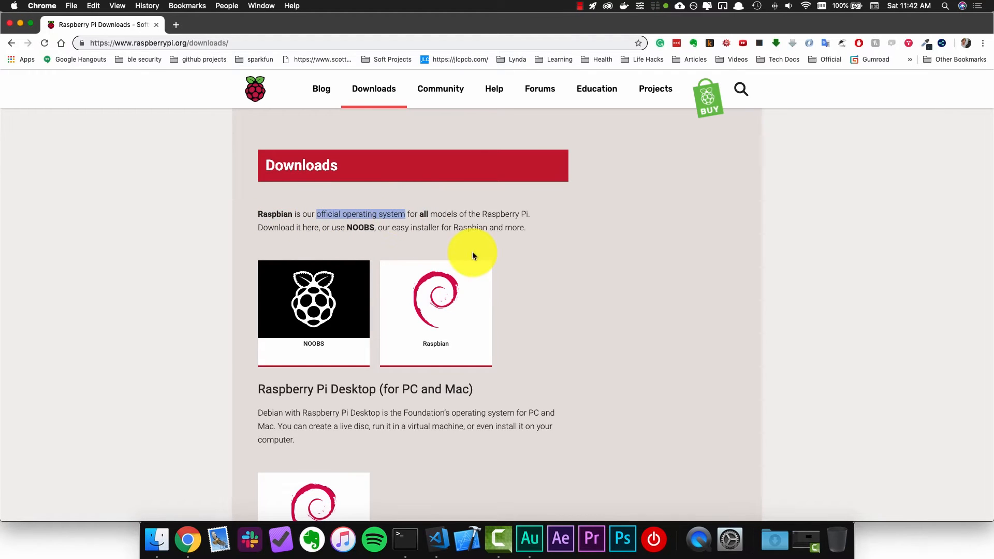
click(435, 310)
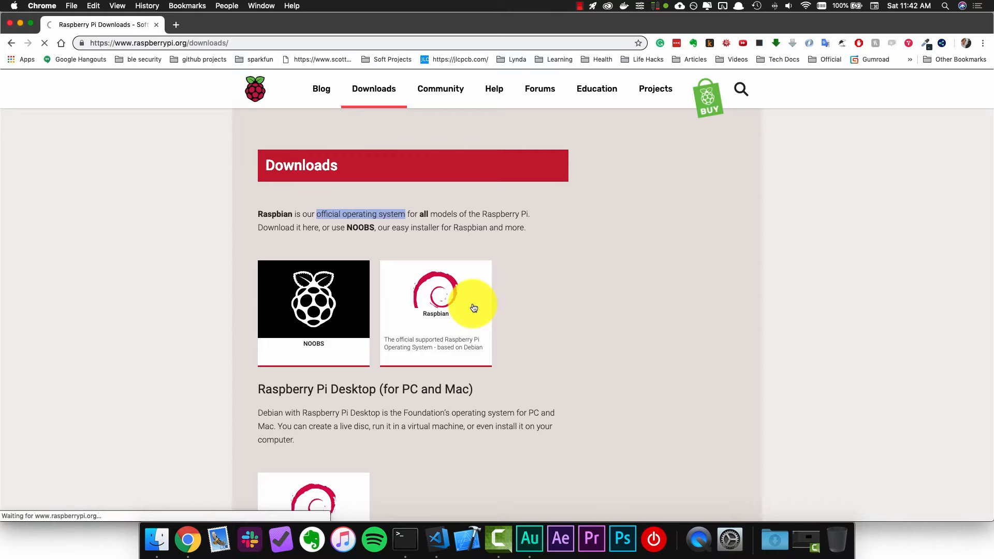
- Download the Raspbian Stretch Lite ZIP from the Raspbian page
click(435, 299)
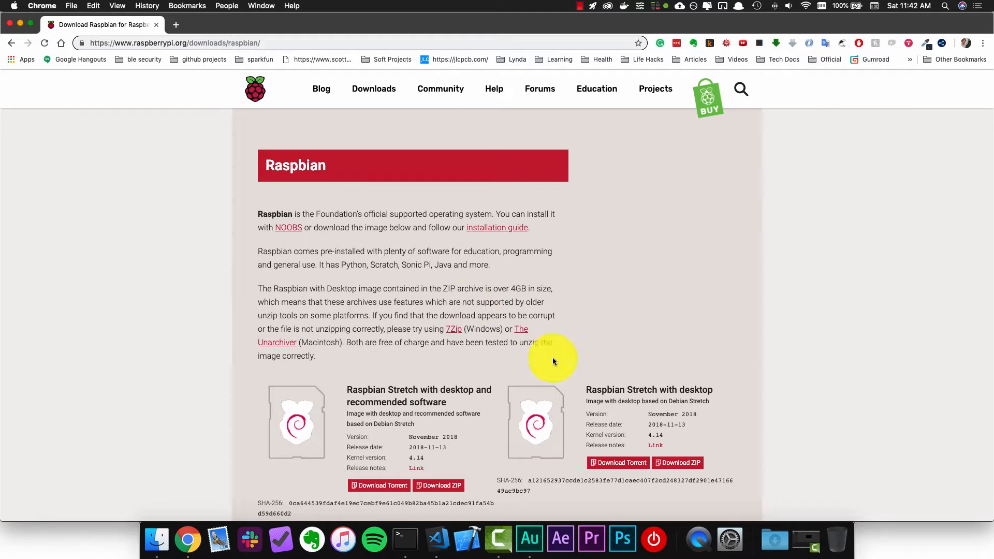
scroll(down, 3)
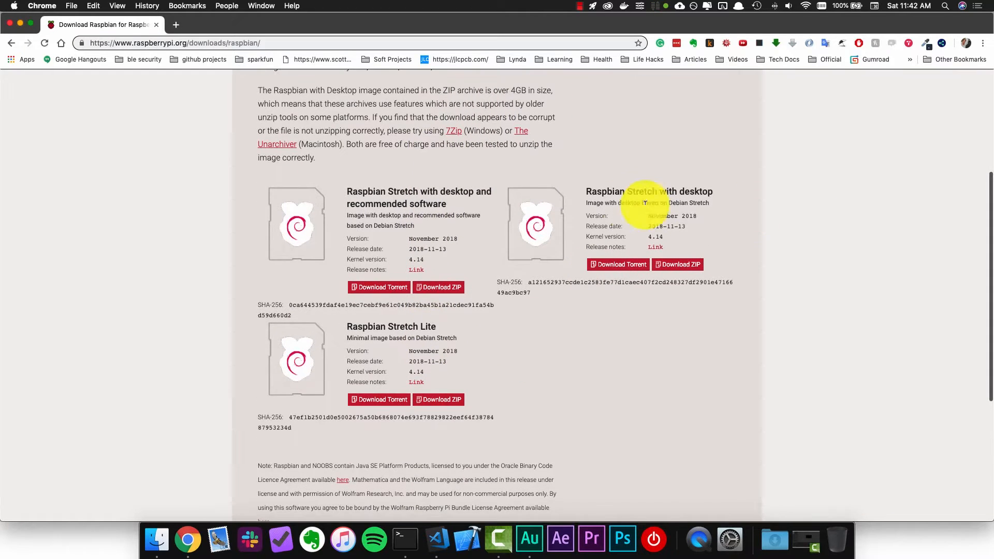
mouse_move(735, 241)
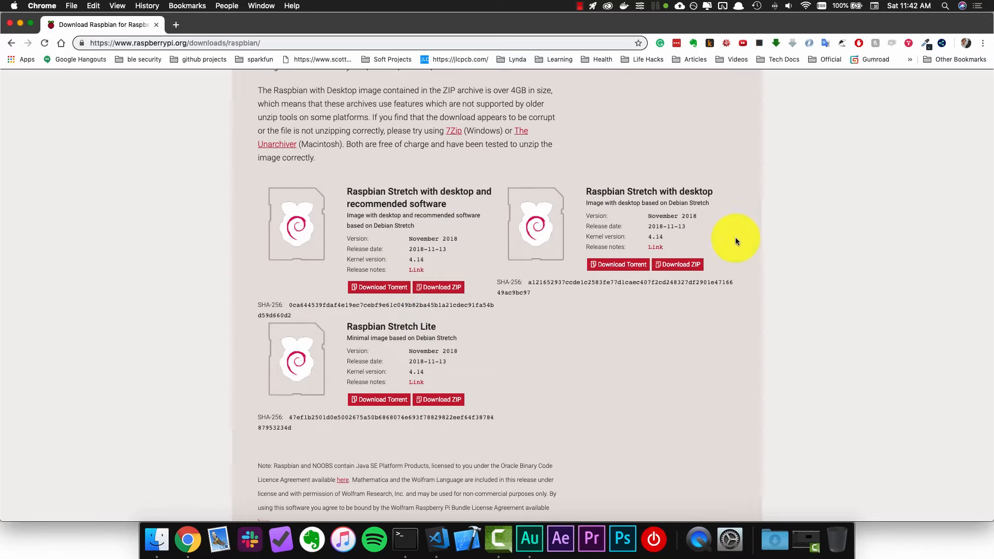
mouse_move(420, 323)
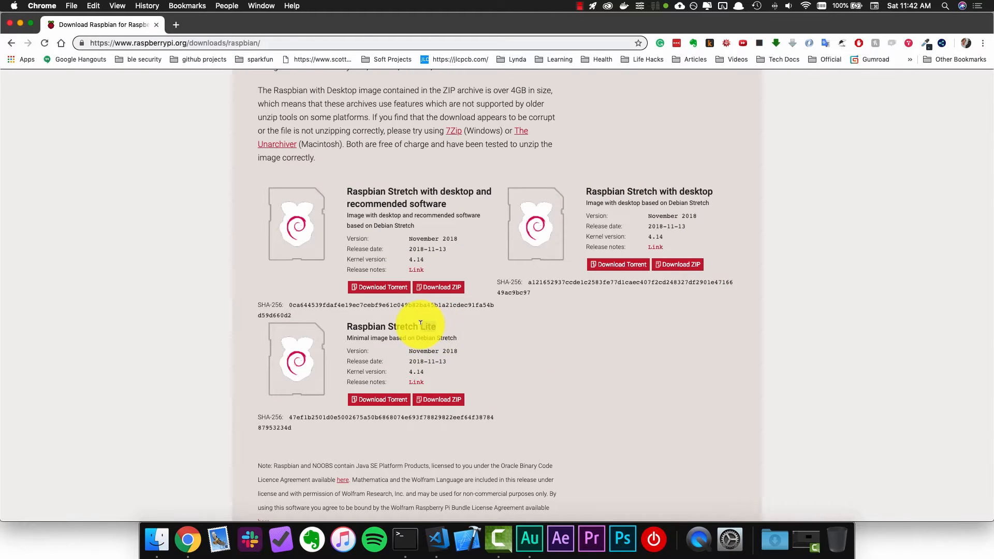
scroll(up, 3)
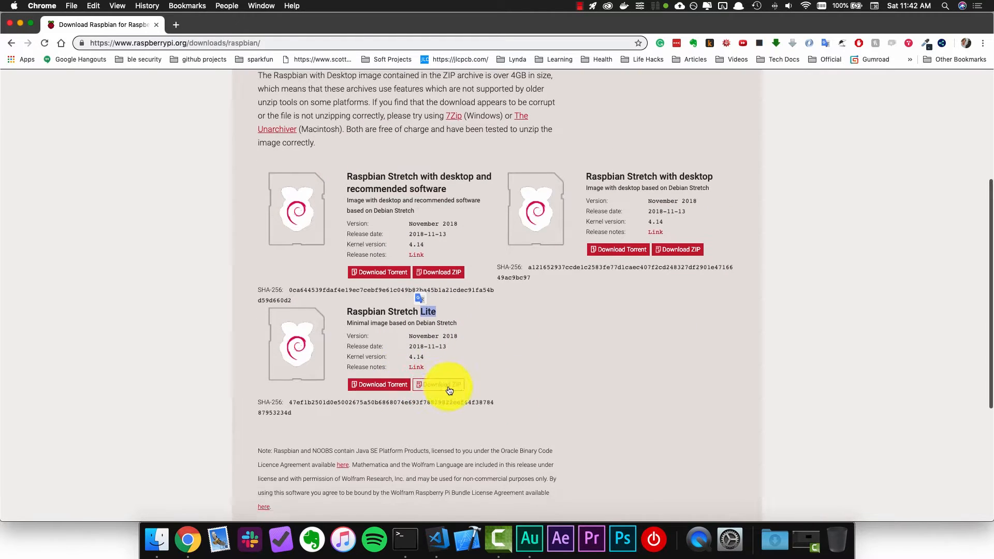
click(437, 384)
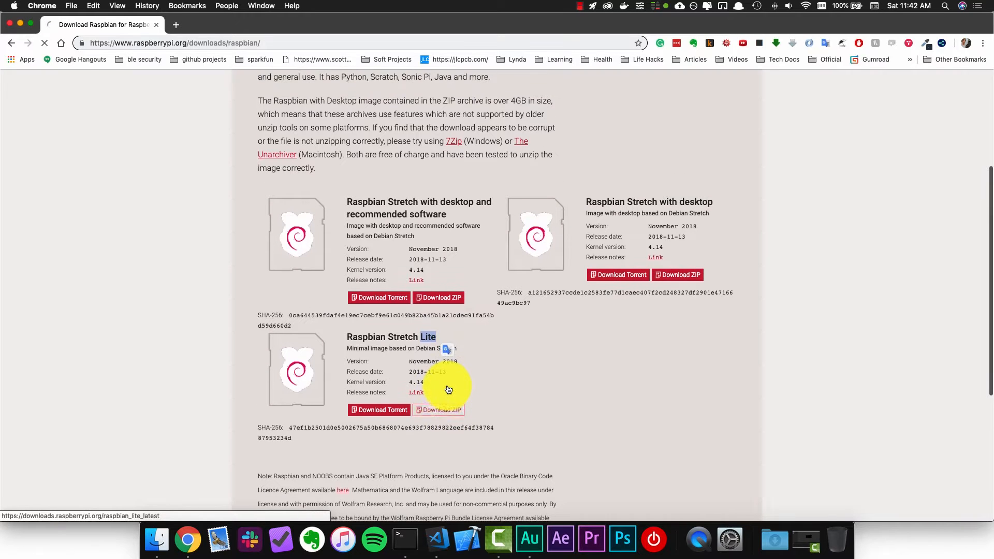
- Let the dated Raspbian Stretch Lite zip continue downloading in the download bar
click(437, 409)
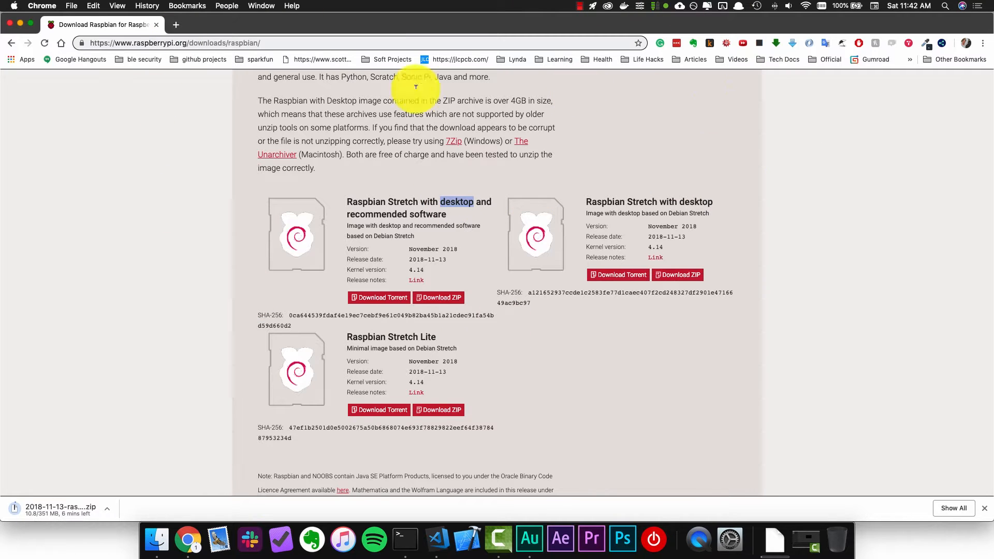
mouse_move(600, 316)
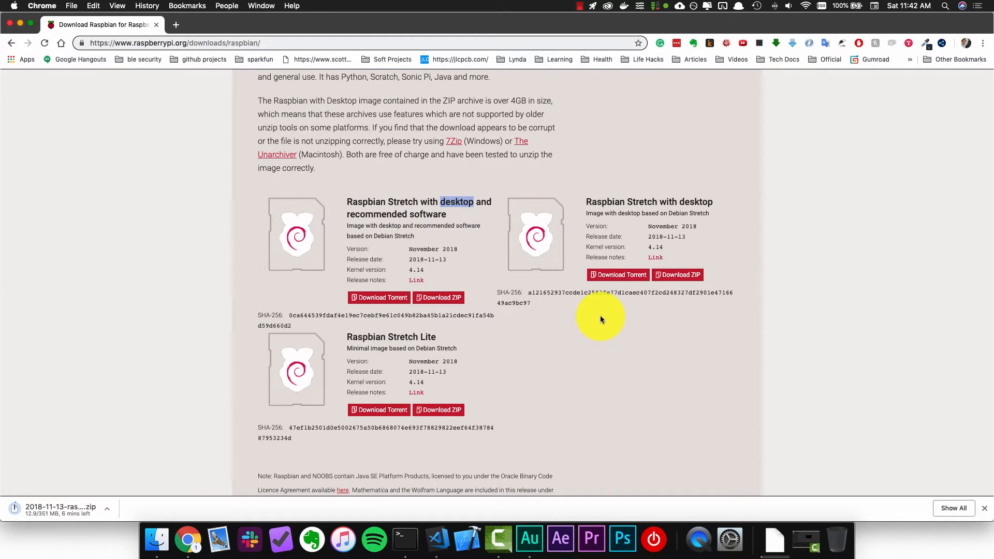
mouse_move(606, 312)
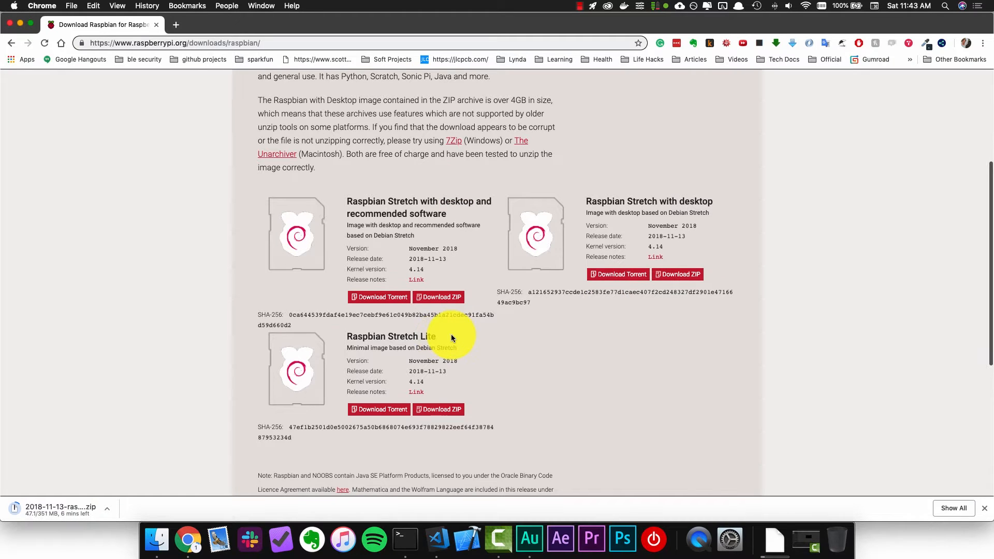
mouse_move(447, 341)
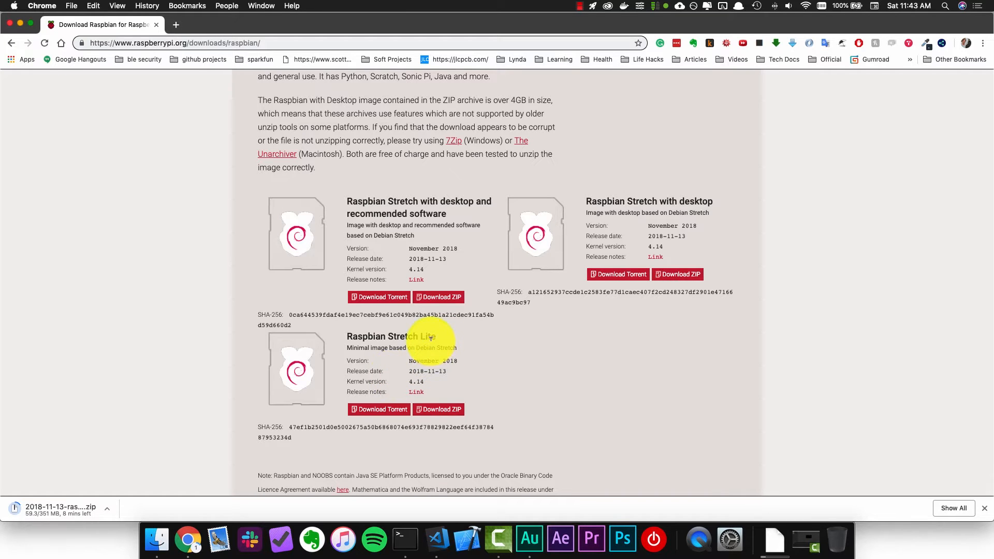
mouse_move(626, 373)
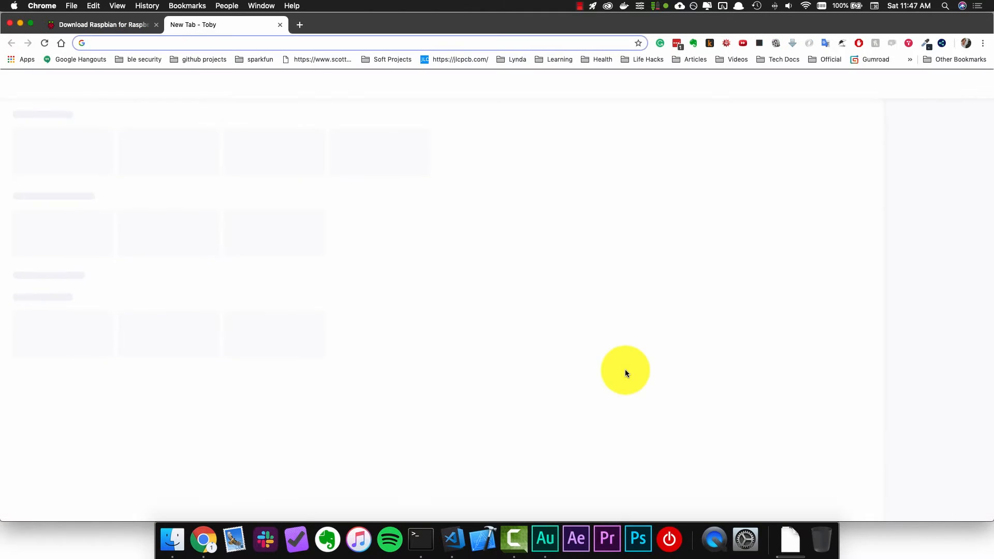
- Search 'balena' and download balenaEtcher for macOS from balena.io/etcher
text(balena.io/etcher/)
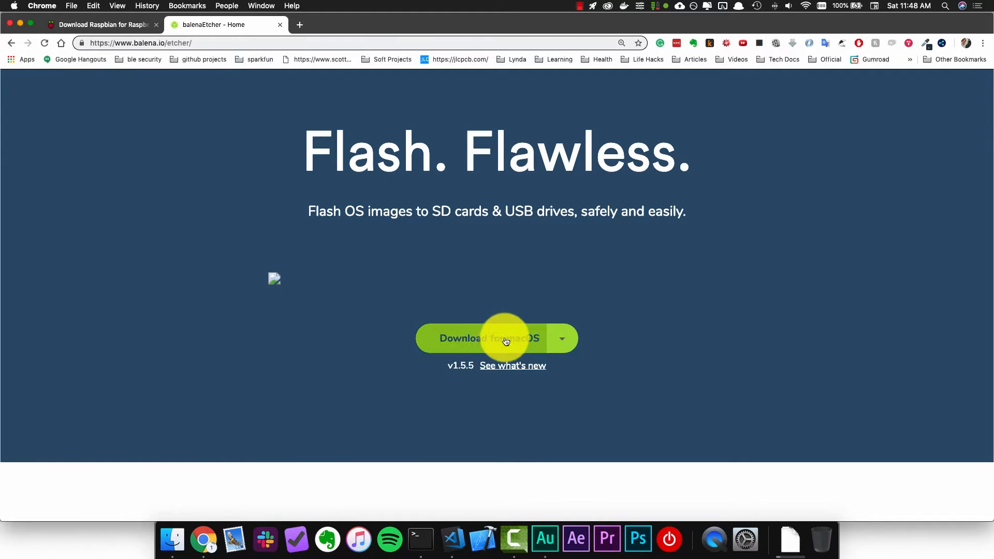
click(488, 338)
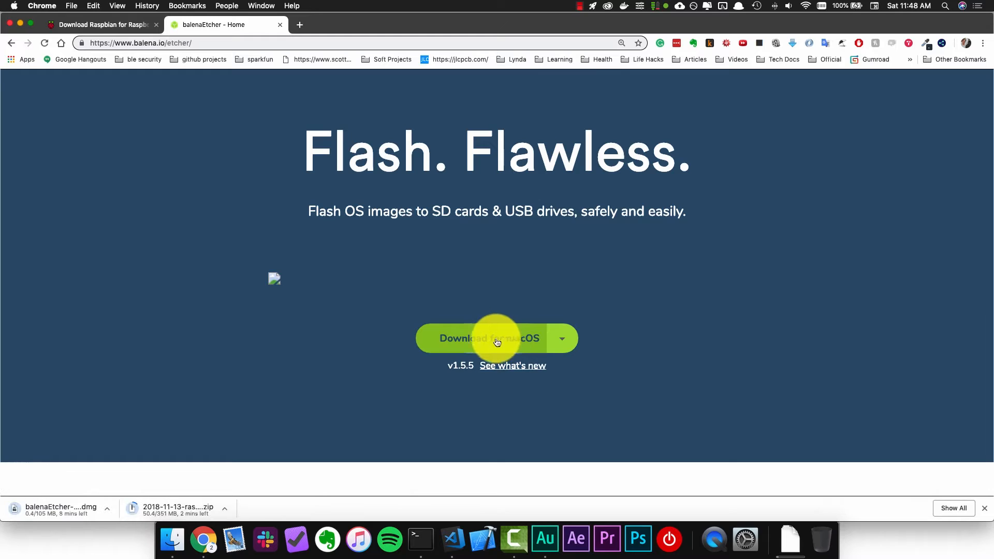
mouse_move(467, 341)
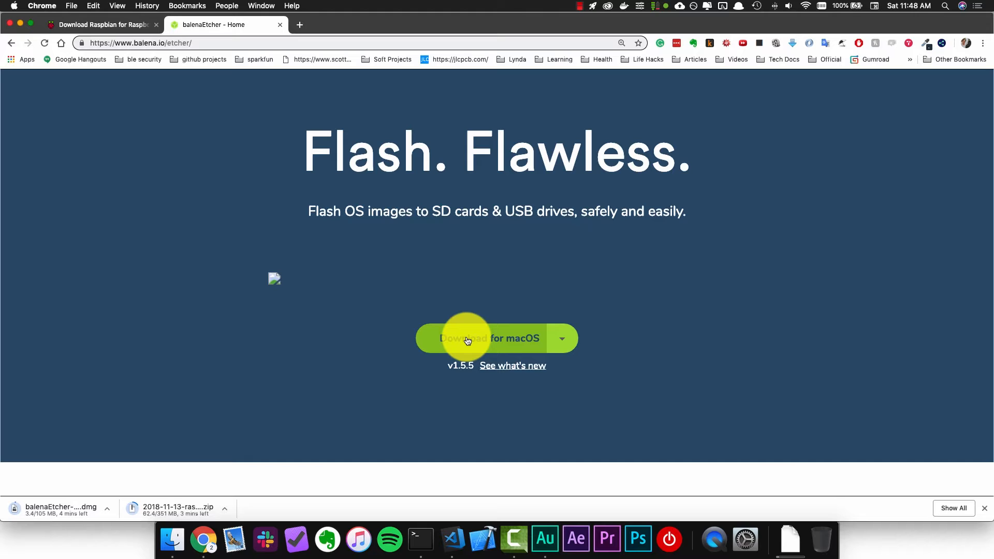
mouse_move(105, 449)
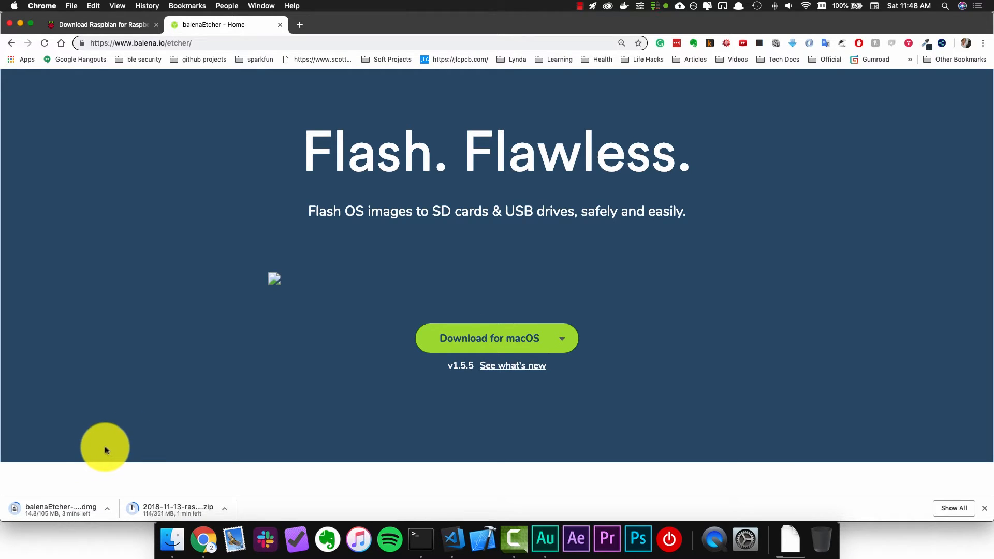
mouse_move(280, 423)
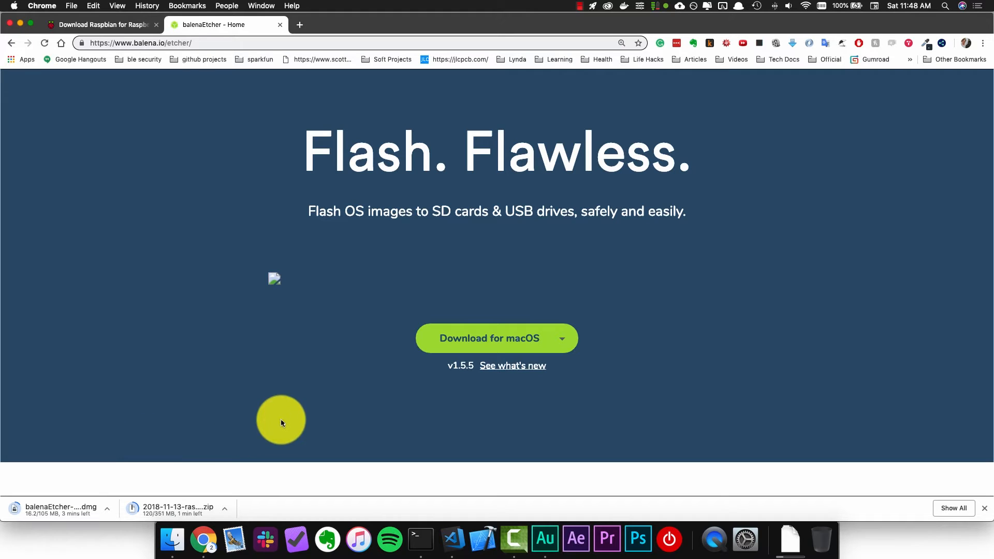